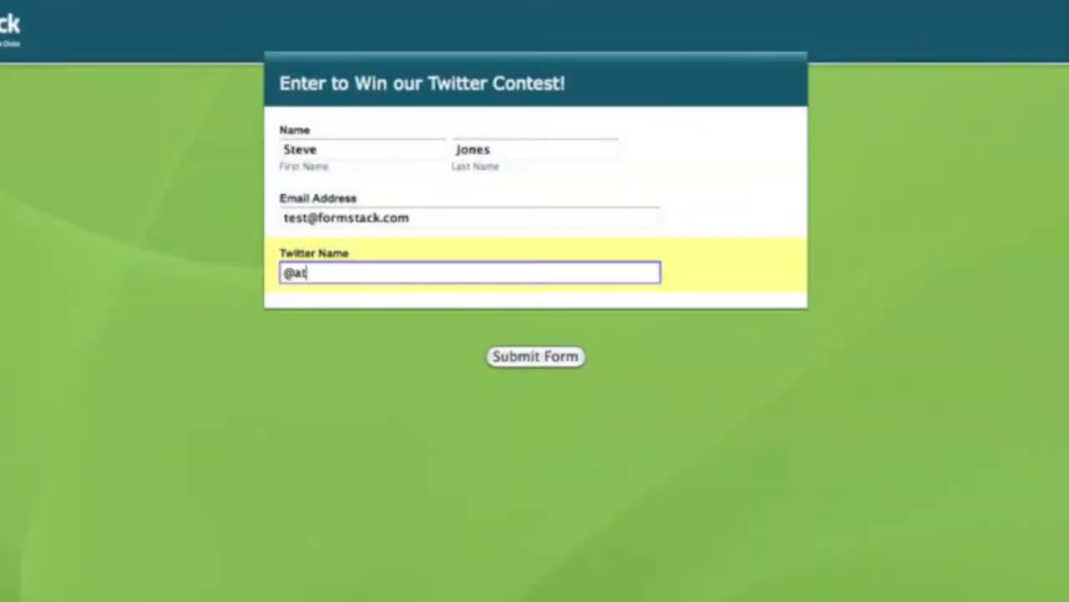
{"action": "type", "text": "d22"}
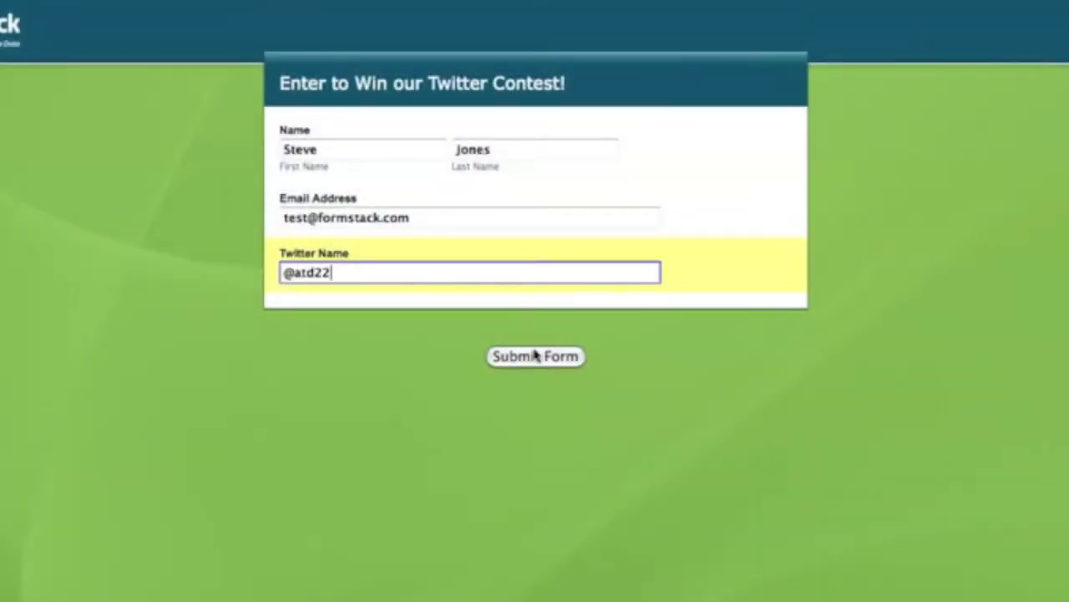
{"action": "left_click", "coordinate": [535, 358]}
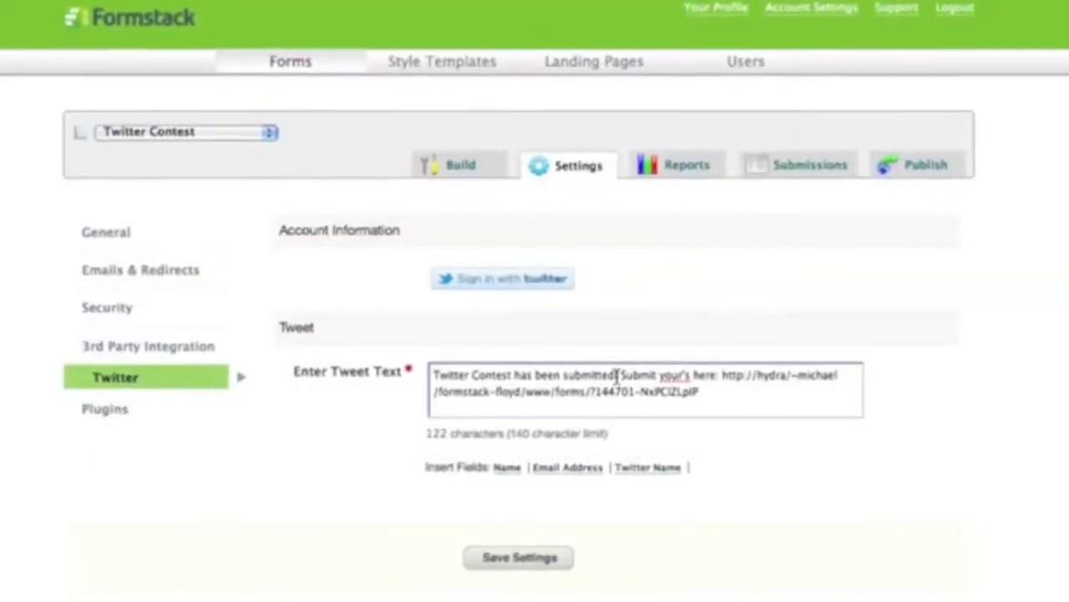
Begin the tweet text with the Twitter Name field plus 'has entered' and authorize Formstack on Twitter
{"action": "left_click", "coordinate": [649, 468]}
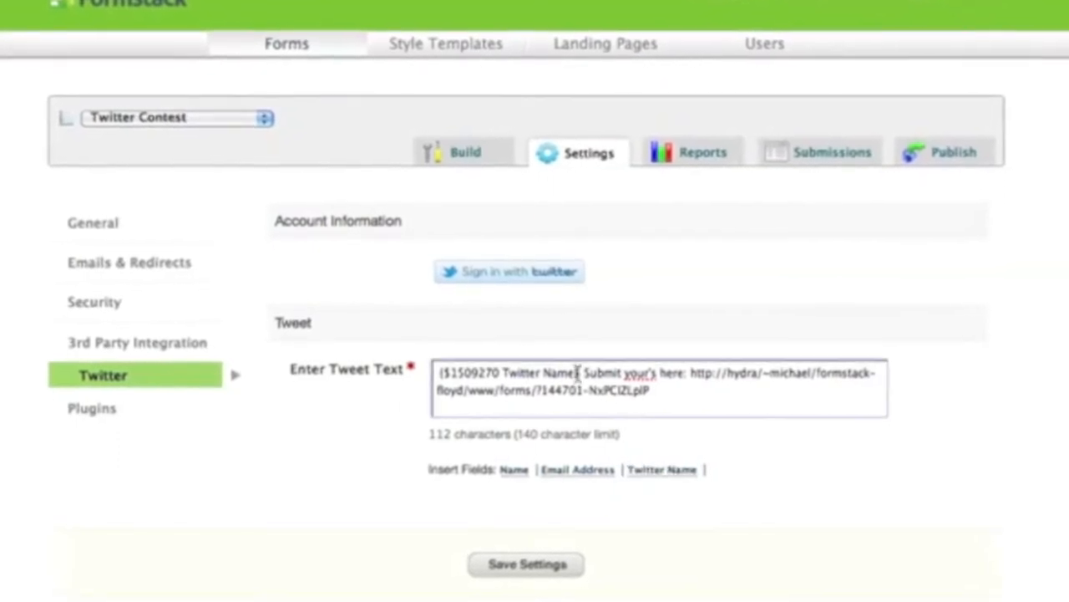
{"action": "type", "text": "has entered"}
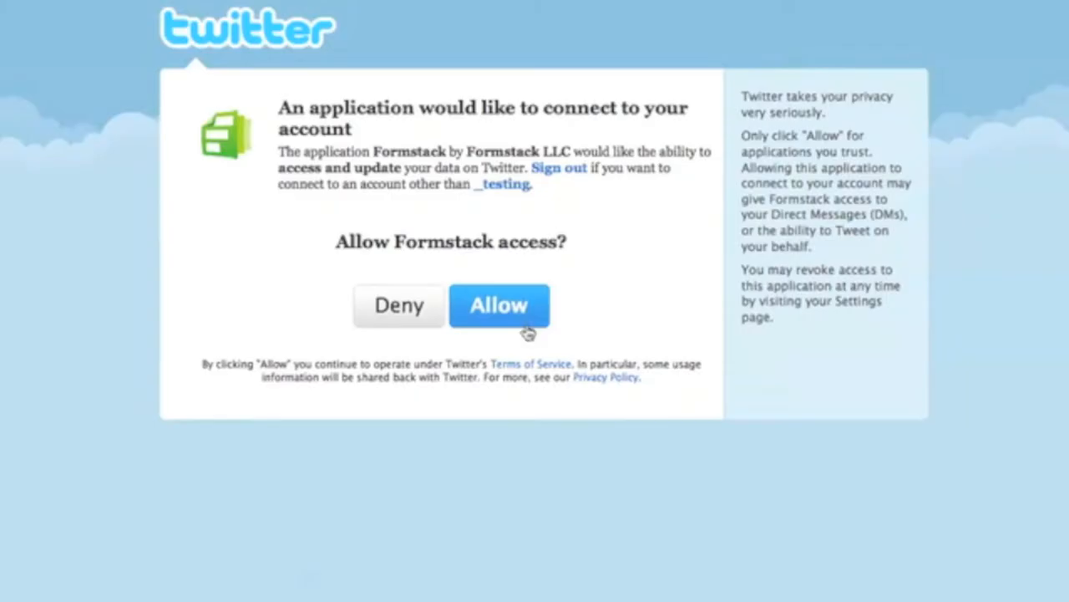
{"action": "left_click", "coordinate": [498, 304]}
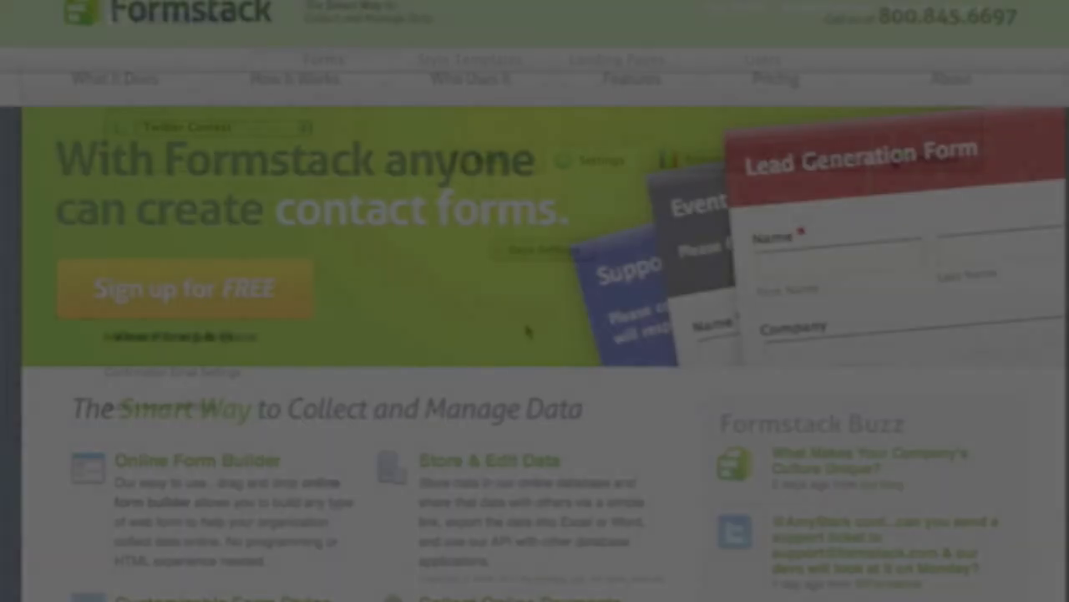